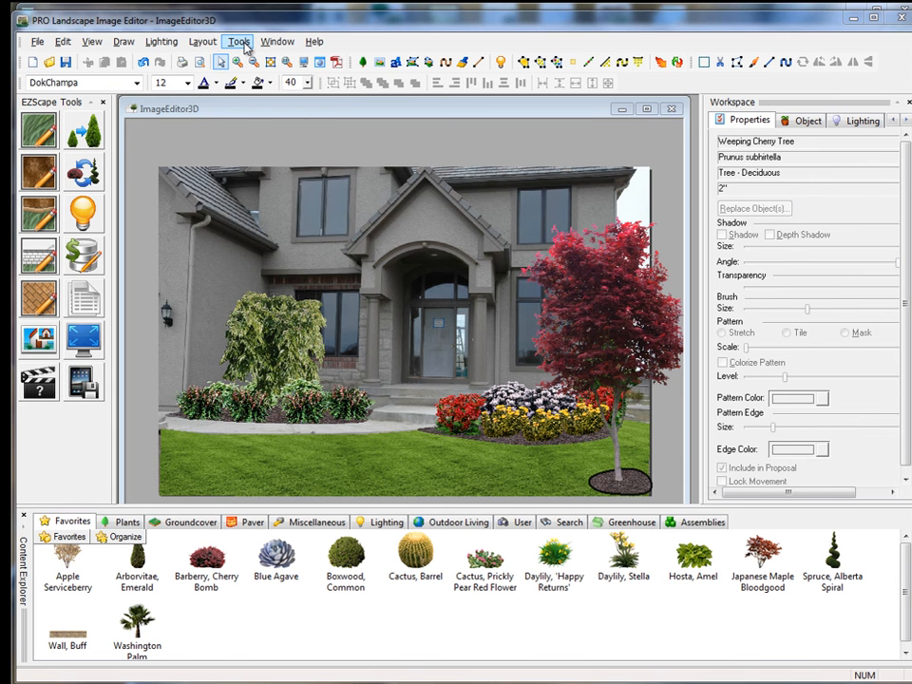
Create a 3D file from the house photo and save it as ImageEditor3D on the Desktop
{"action": "left_click", "coordinate": [239, 41]}
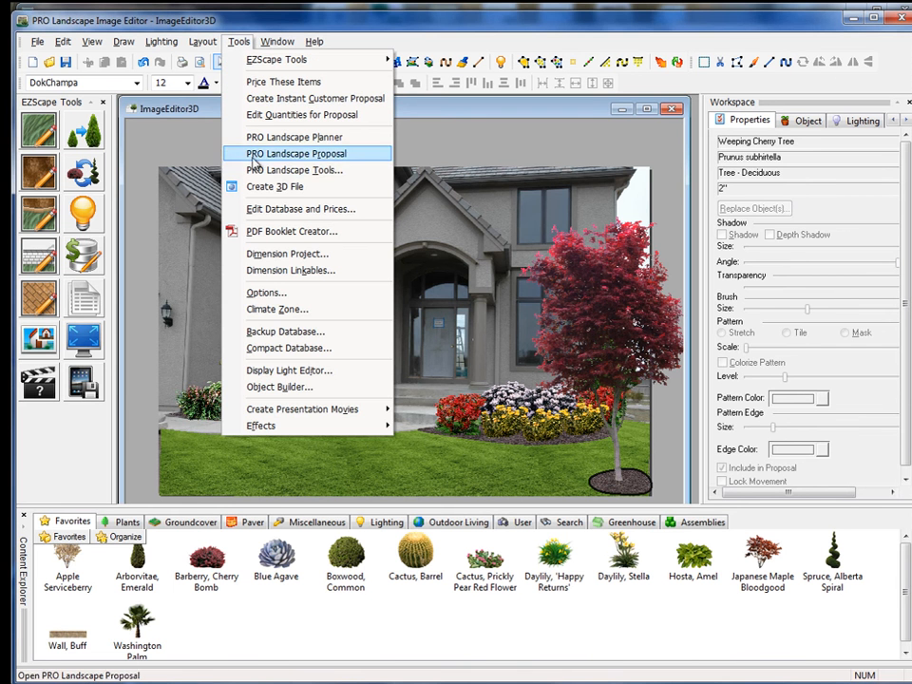
{"action": "mouse_move", "coordinate": [275, 186]}
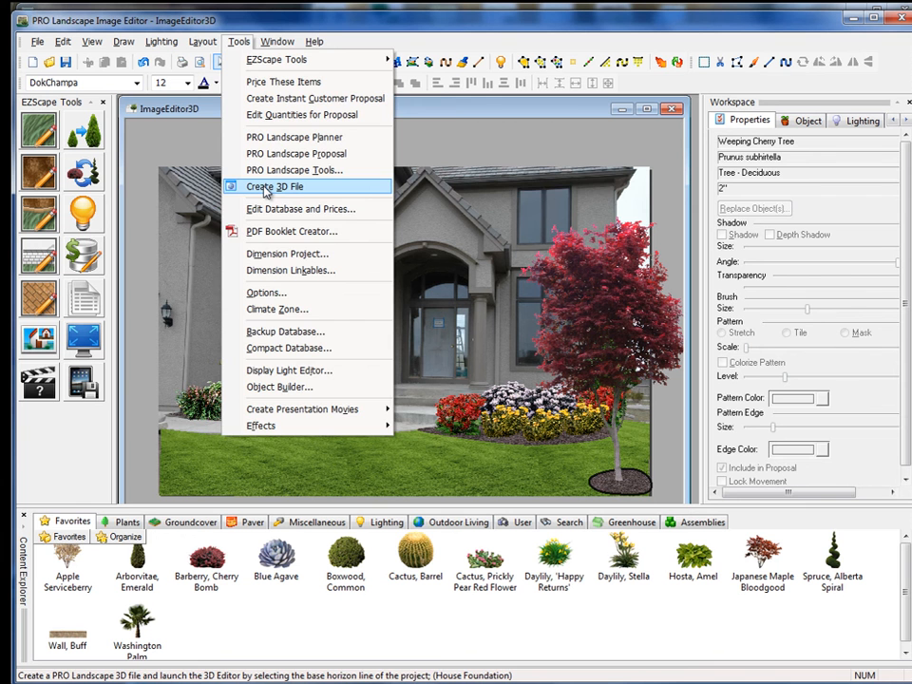
{"action": "left_click", "coordinate": [274, 186]}
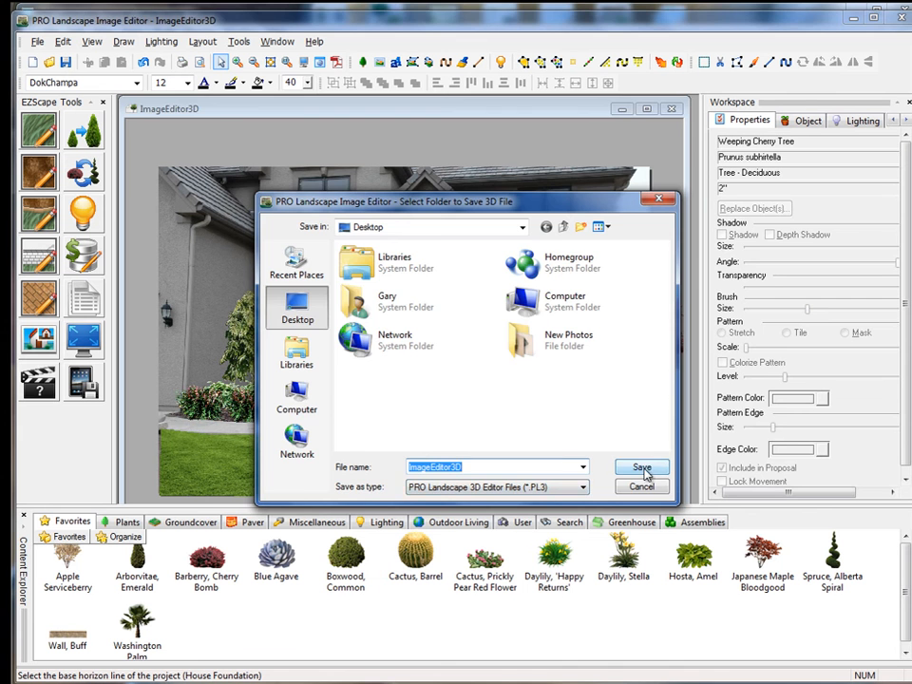
{"action": "left_click", "coordinate": [642, 467]}
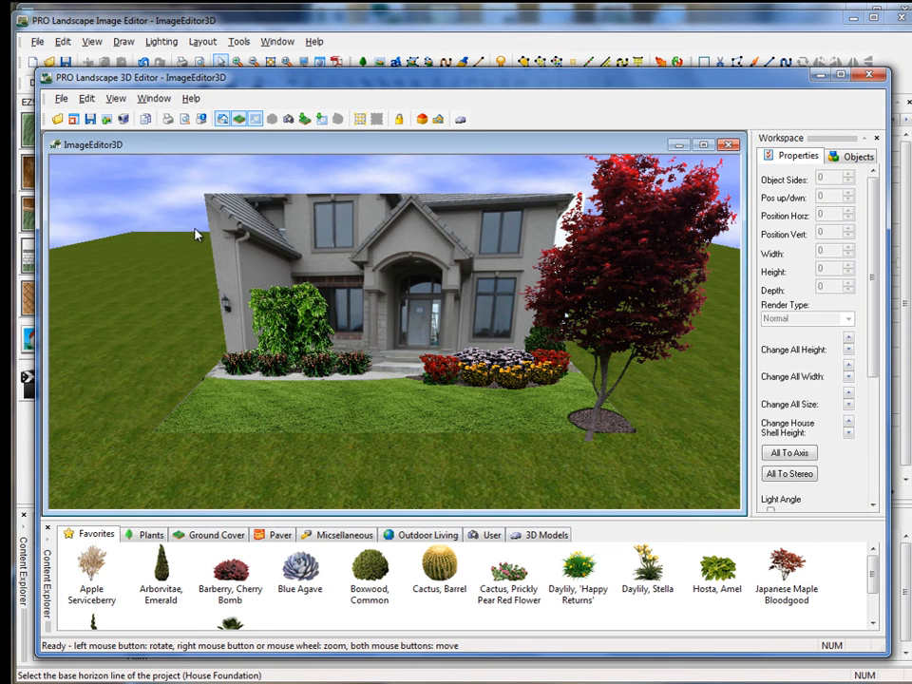
{"action": "mouse_move", "coordinate": [230, 237]}
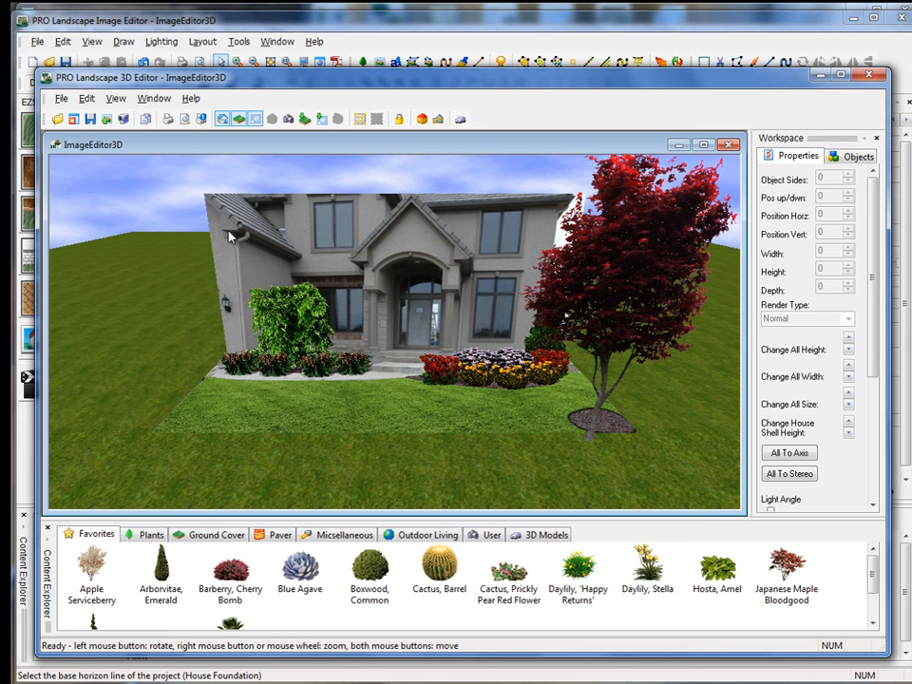
{"action": "mouse_move", "coordinate": [140, 259]}
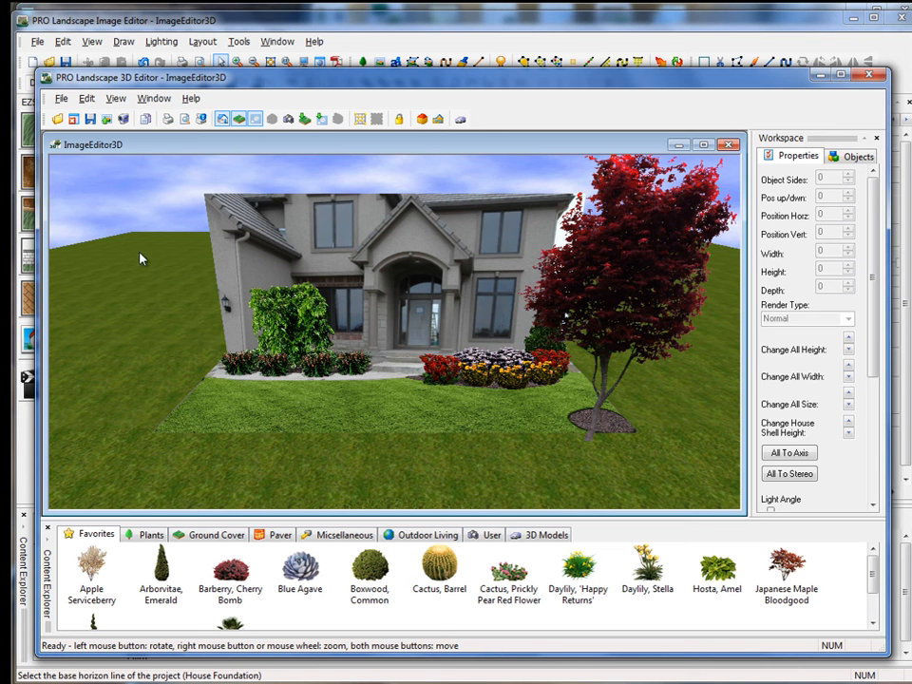
{"action": "mouse_move", "coordinate": [136, 349]}
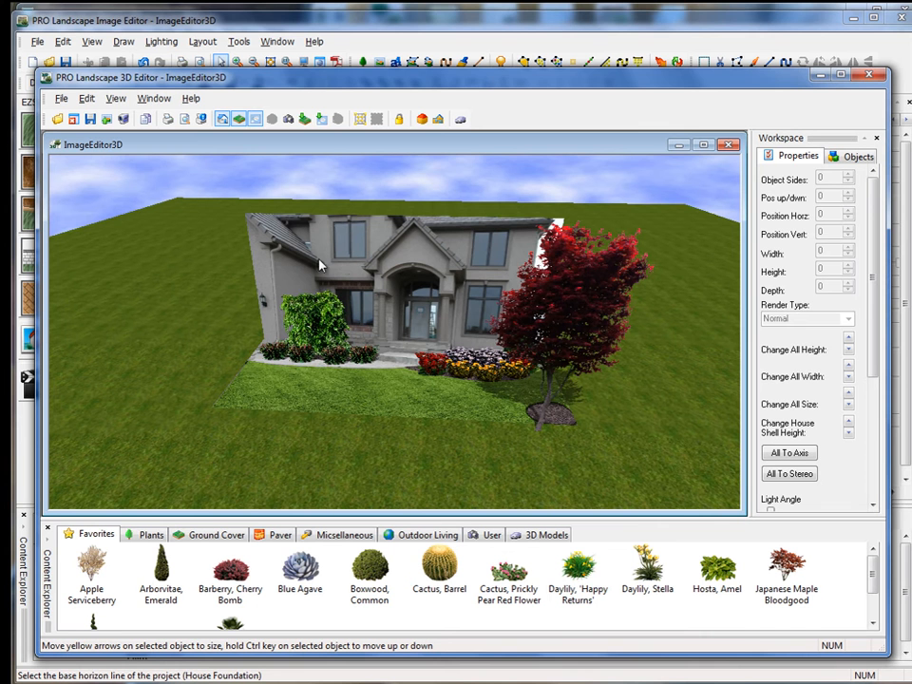
{"action": "mouse_move", "coordinate": [347, 268]}
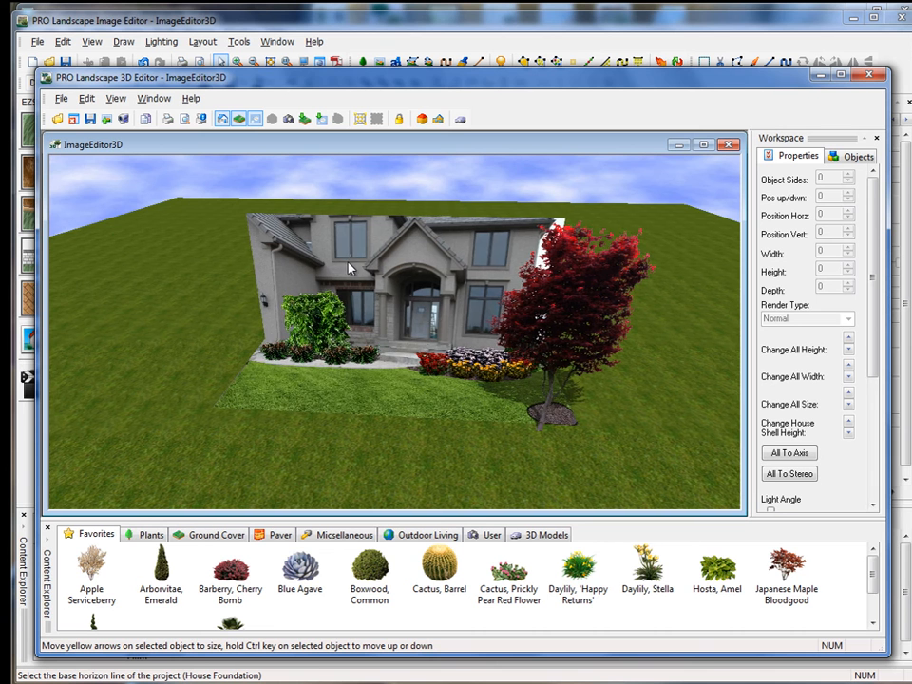
Orbit the 3D scene around the house to view it from different angles
{"action": "left_click_drag", "start_coordinate": [351, 268], "coordinate": [428, 271]}
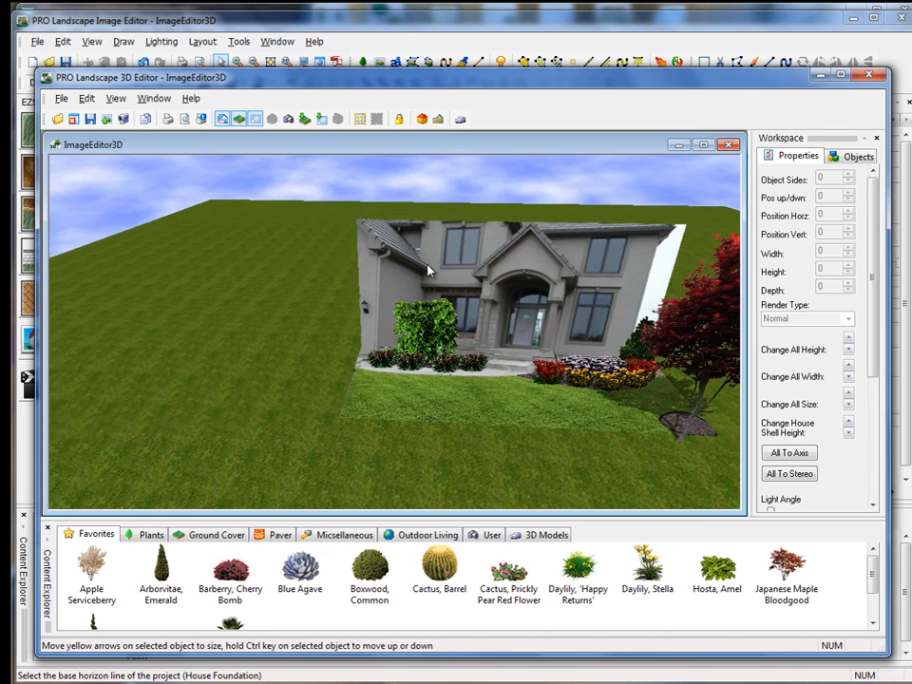
{"action": "left_click_drag", "start_coordinate": [428, 271], "coordinate": [347, 288]}
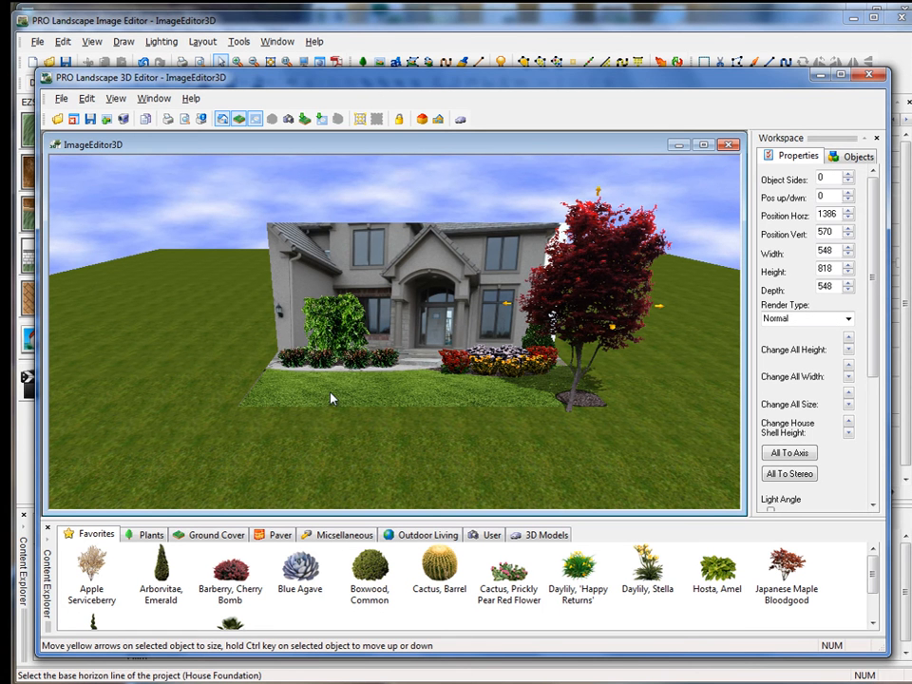
{"action": "mouse_move", "coordinate": [584, 313]}
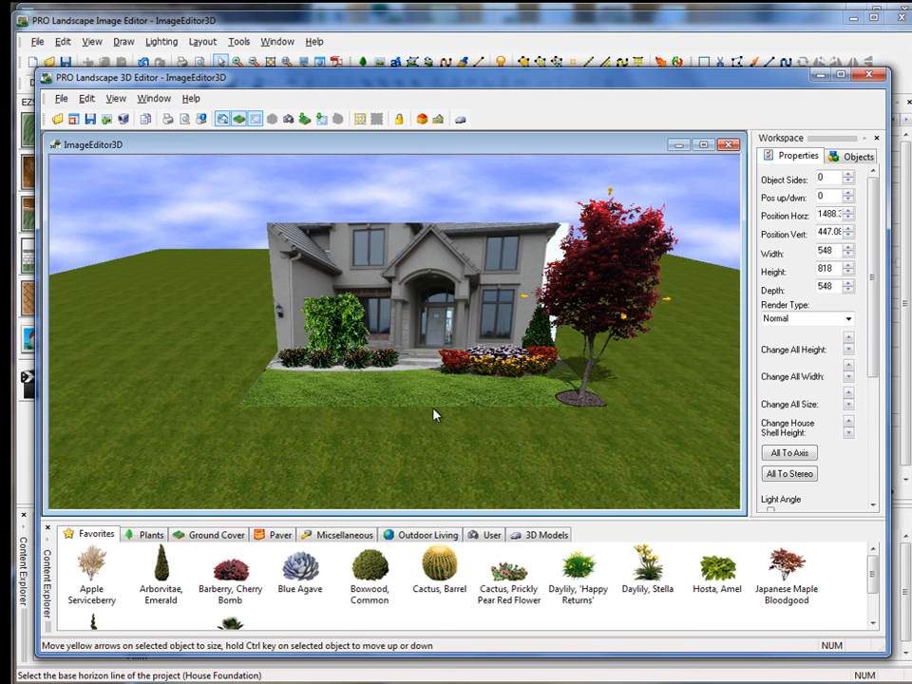
{"action": "mouse_move", "coordinate": [669, 305]}
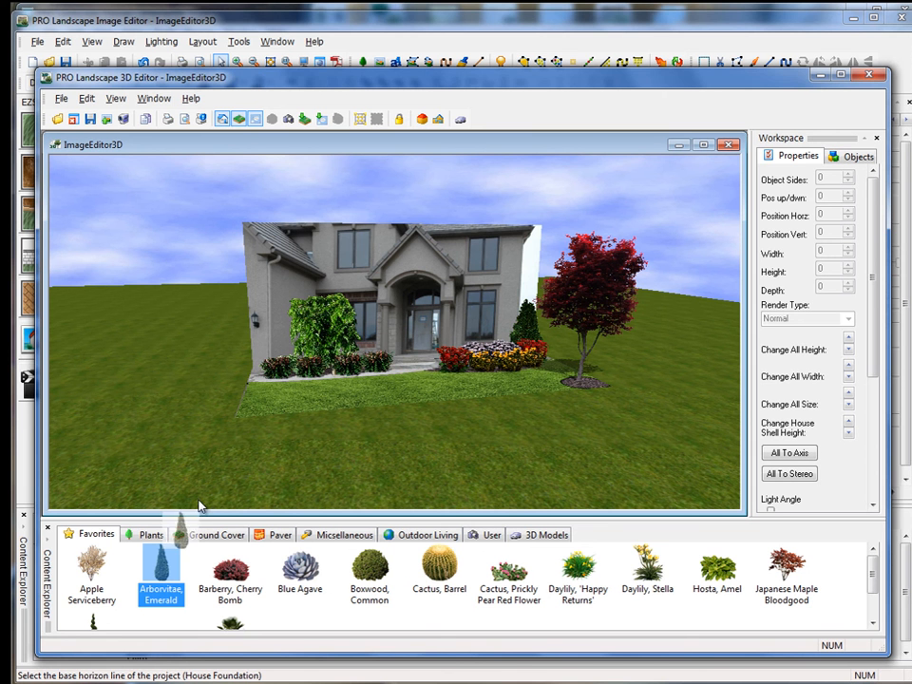
{"action": "mouse_move", "coordinate": [214, 423]}
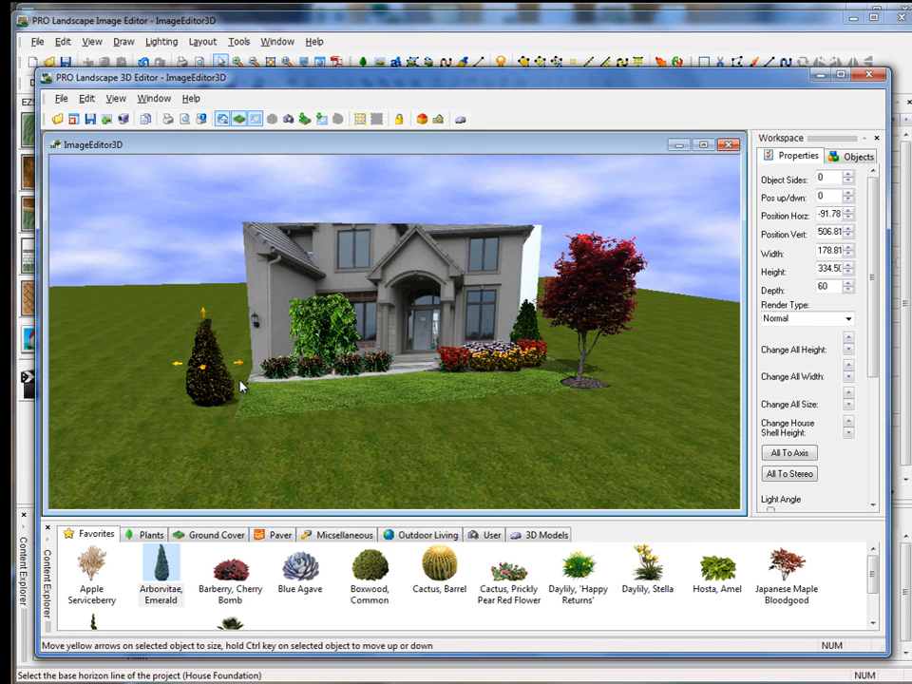
{"action": "mouse_move", "coordinate": [211, 349]}
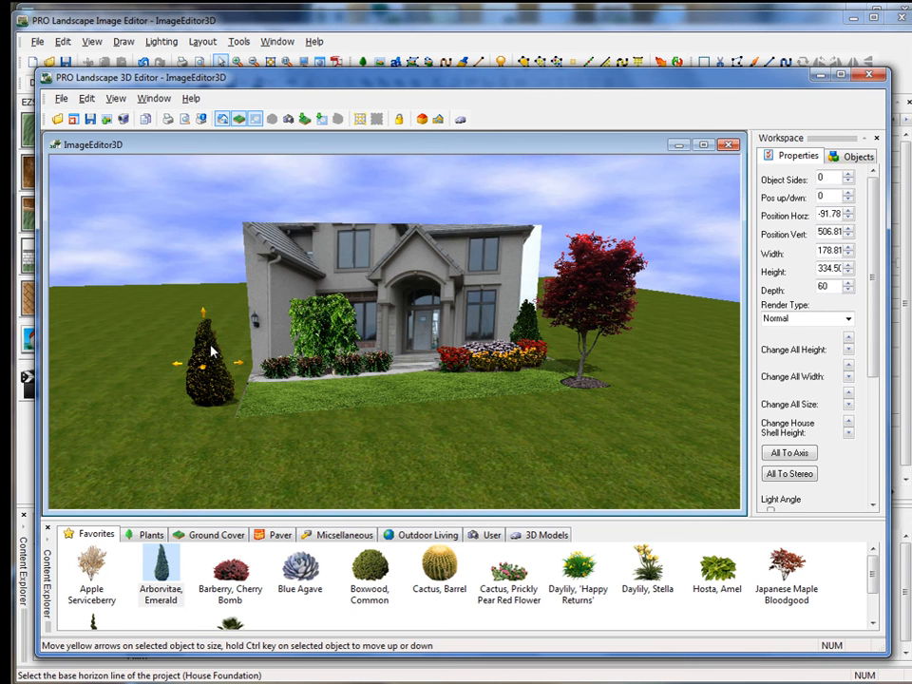
{"action": "right_click", "coordinate": [212, 352]}
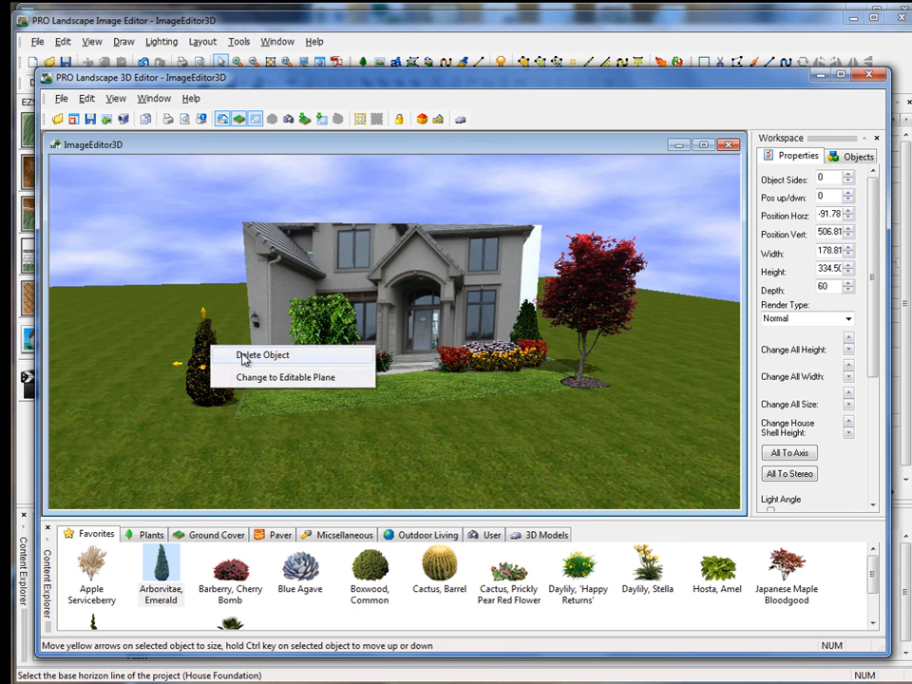
{"action": "left_click", "coordinate": [262, 355]}
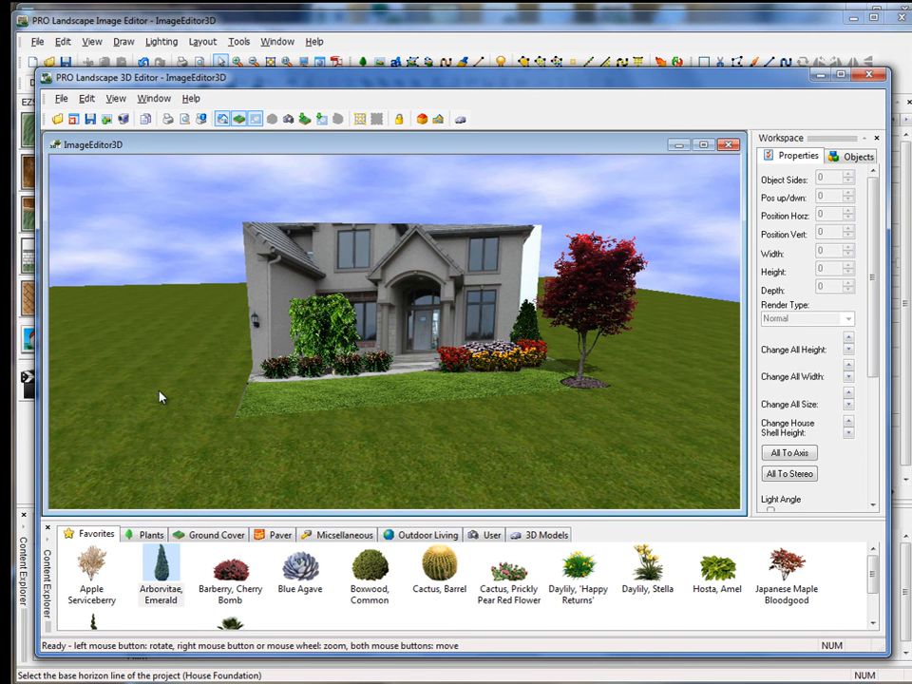
{"action": "mouse_move", "coordinate": [231, 362]}
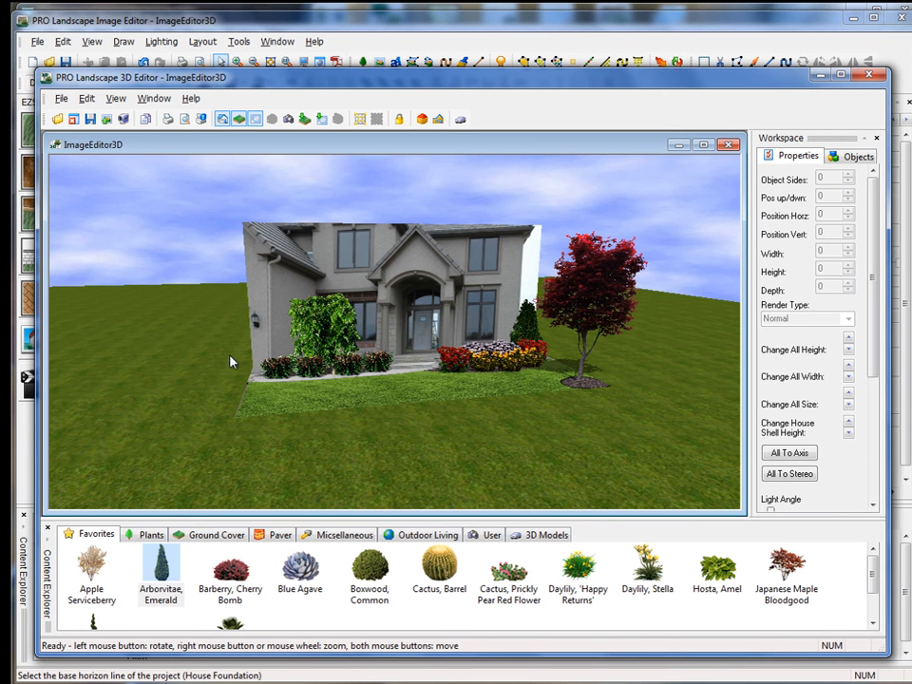
{"action": "mouse_move", "coordinate": [267, 414]}
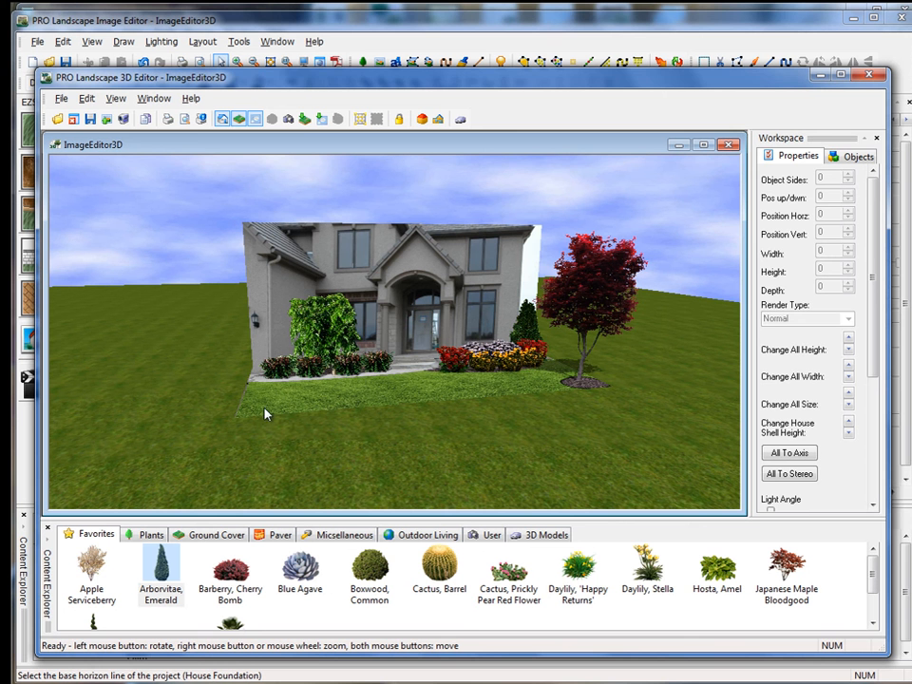
{"action": "left_click", "coordinate": [728, 144]}
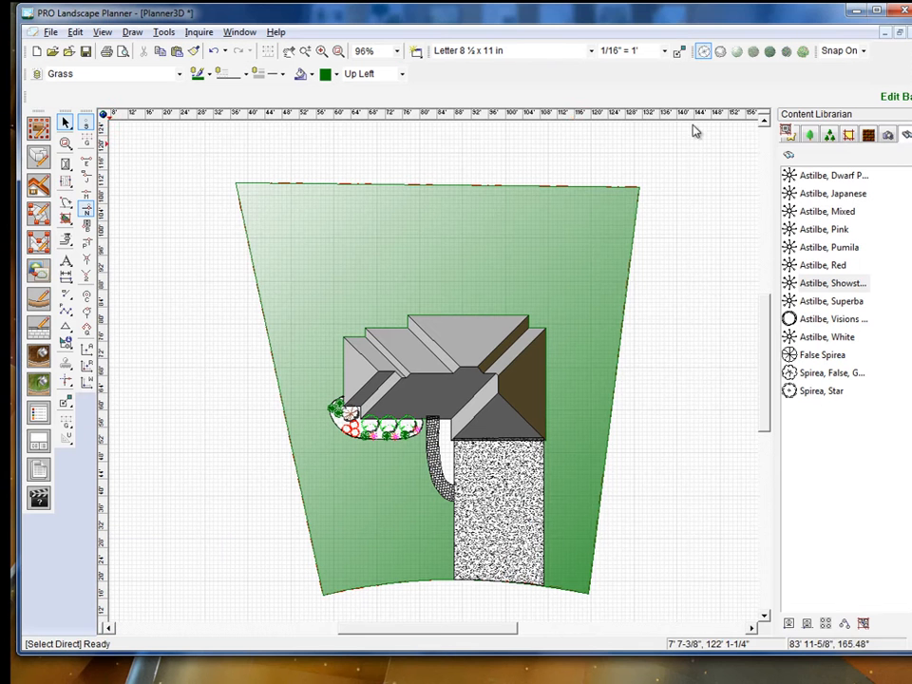
{"action": "mouse_move", "coordinate": [575, 236]}
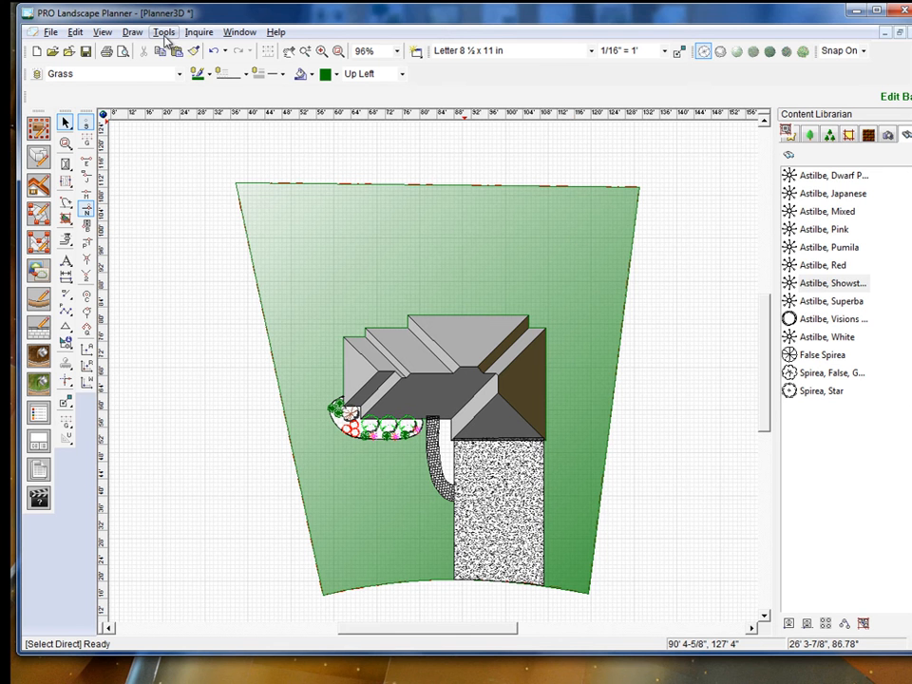
Create a 3D file from the Planner site plan and save it as Planner3D on the Desktop
{"action": "left_click", "coordinate": [163, 32]}
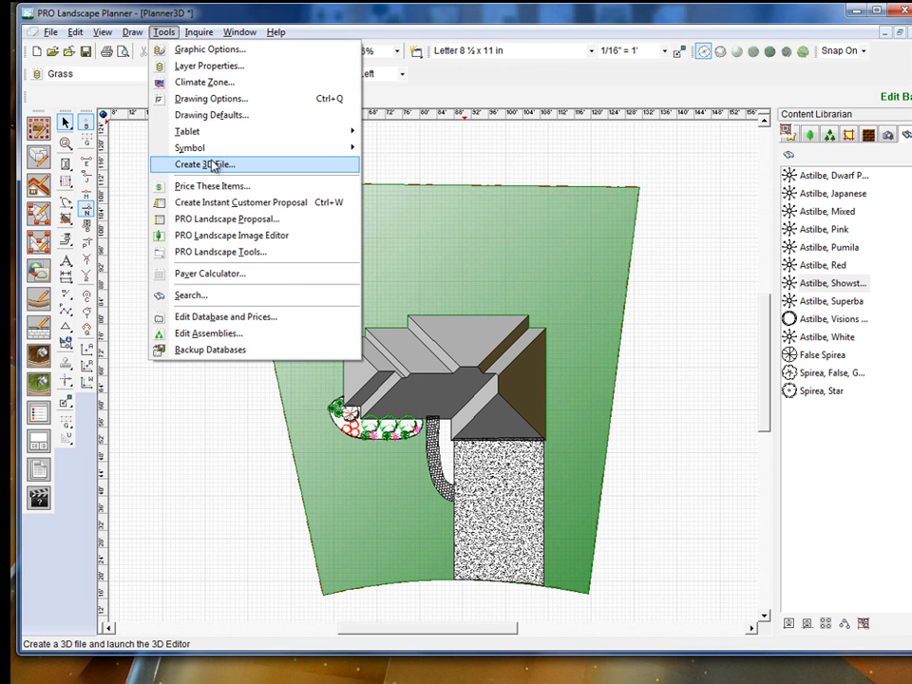
{"action": "left_click", "coordinate": [199, 165]}
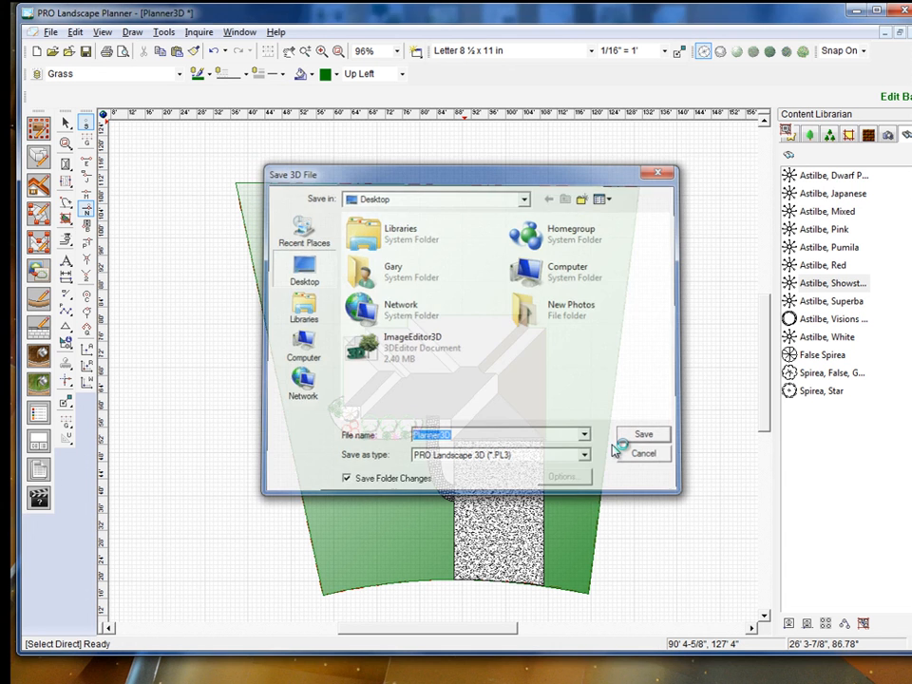
{"action": "left_click", "coordinate": [644, 434]}
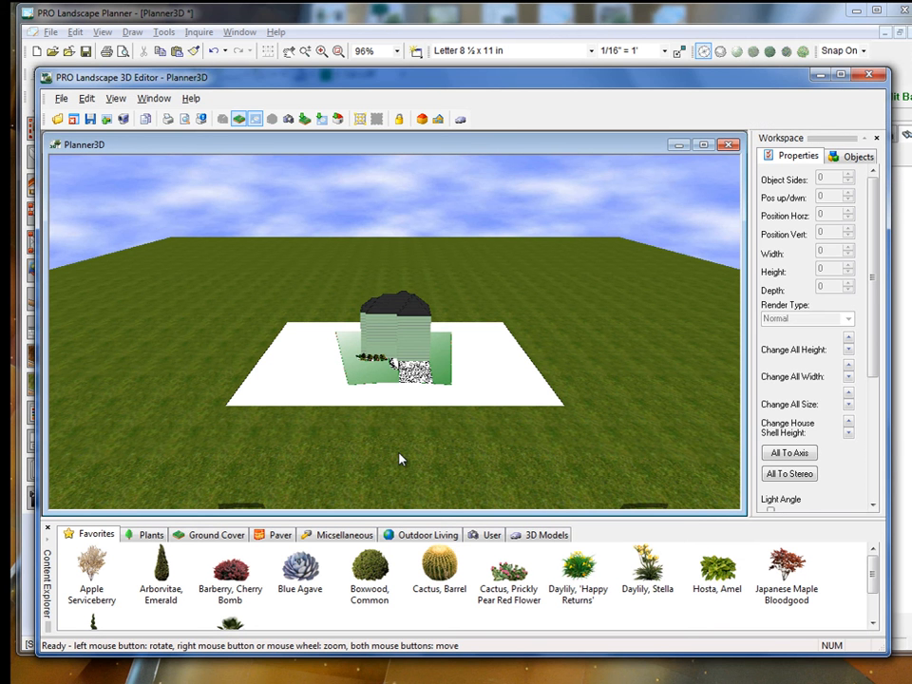
{"action": "mouse_move", "coordinate": [442, 86]}
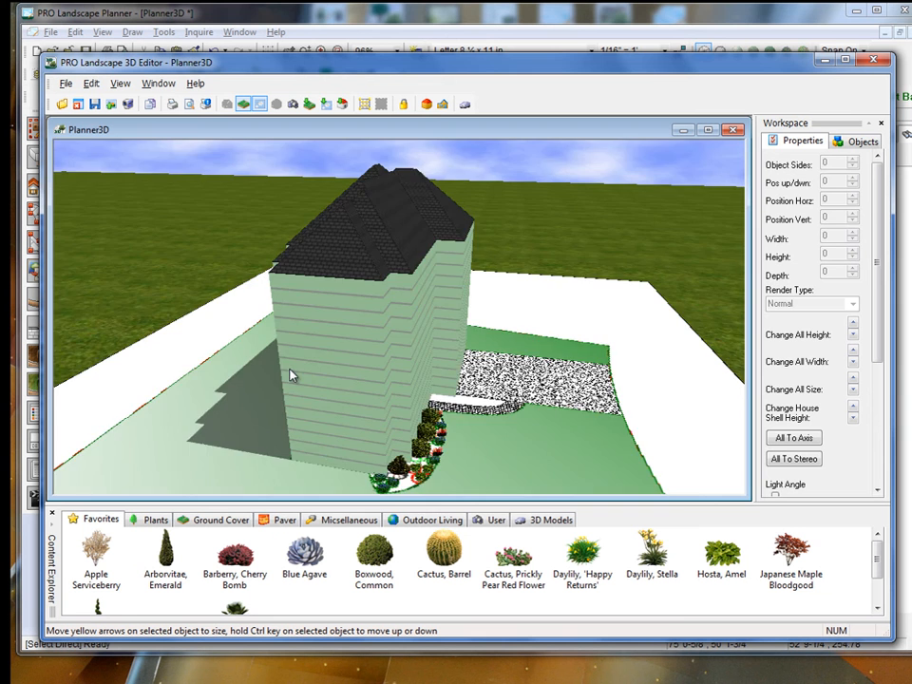
Orbit the Planner3D scene to view the house's side and then its other side
{"action": "left_click_drag", "start_coordinate": [292, 375], "coordinate": [651, 370]}
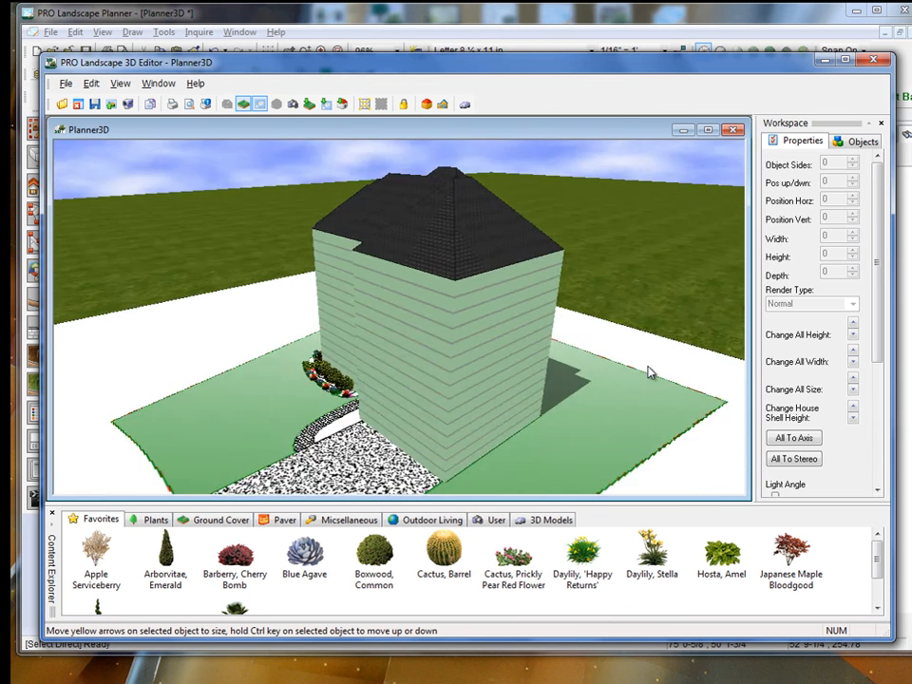
{"action": "left_click_drag", "start_coordinate": [651, 371], "coordinate": [485, 407]}
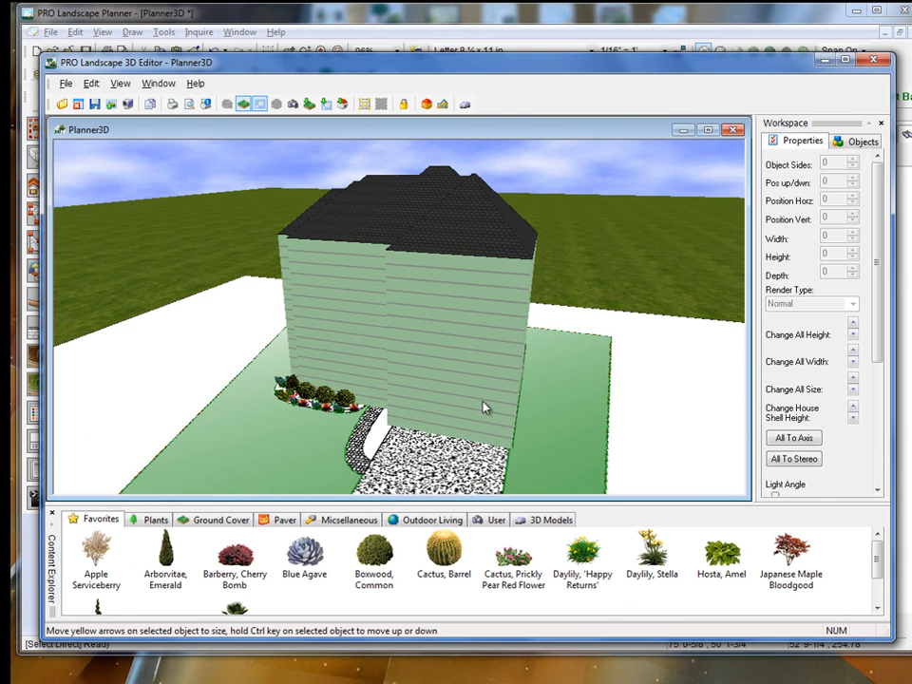
{"action": "mouse_move", "coordinate": [321, 467]}
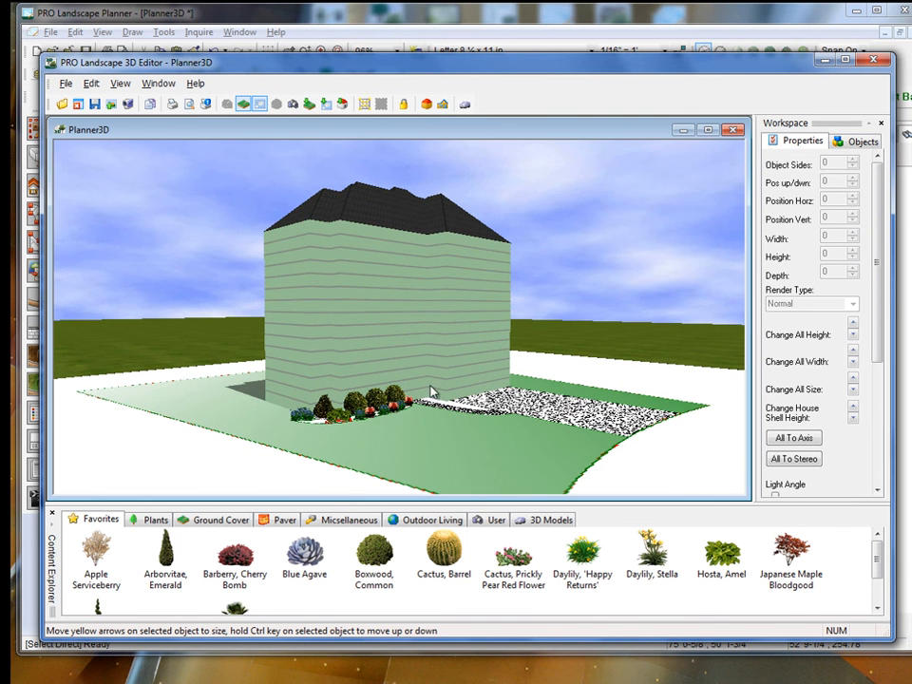
{"action": "mouse_move", "coordinate": [642, 440]}
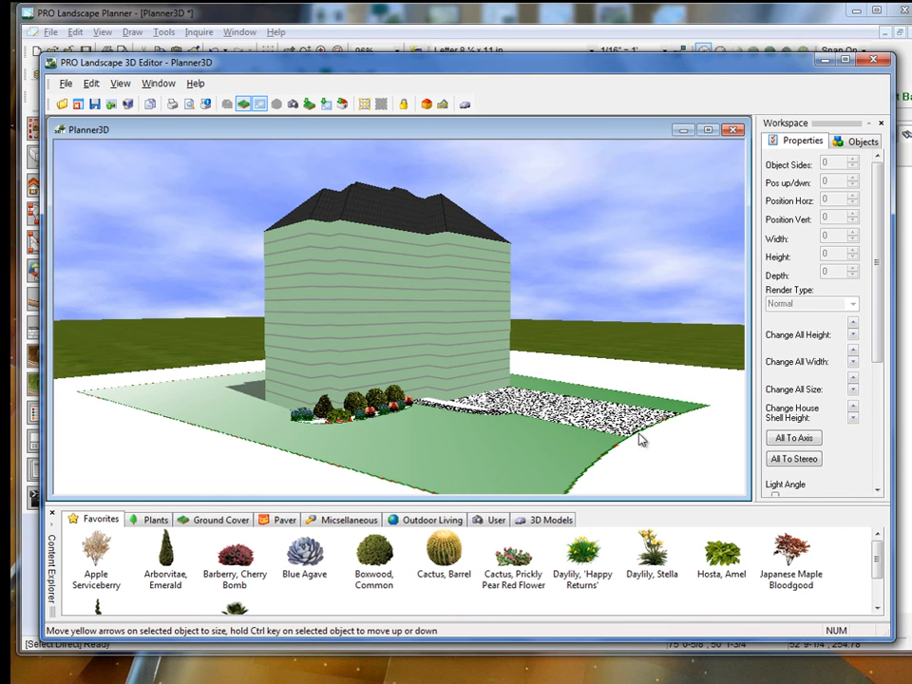
{"action": "mouse_move", "coordinate": [209, 460]}
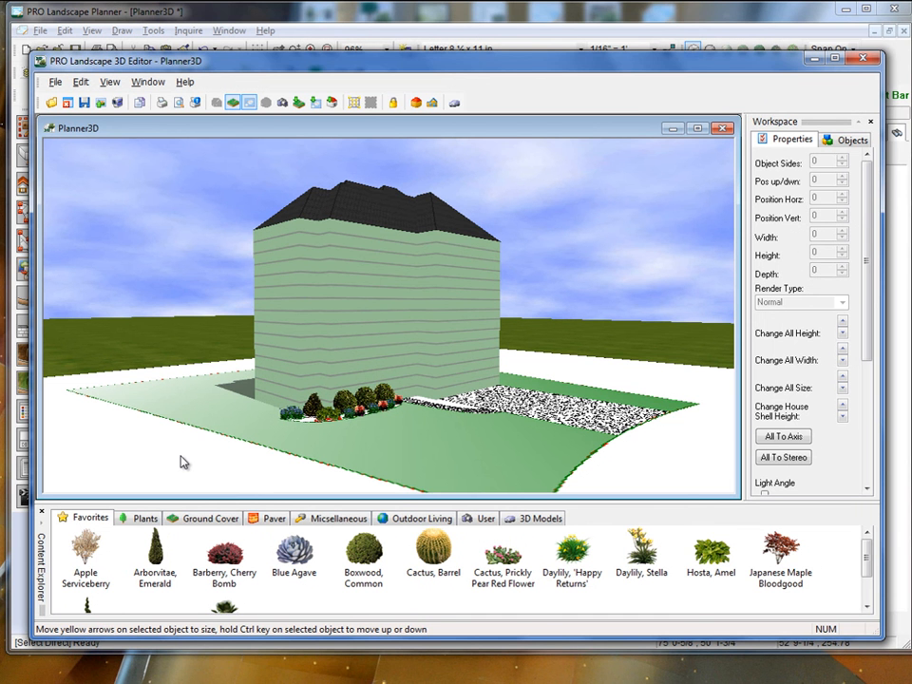
{"action": "mouse_move", "coordinate": [195, 445]}
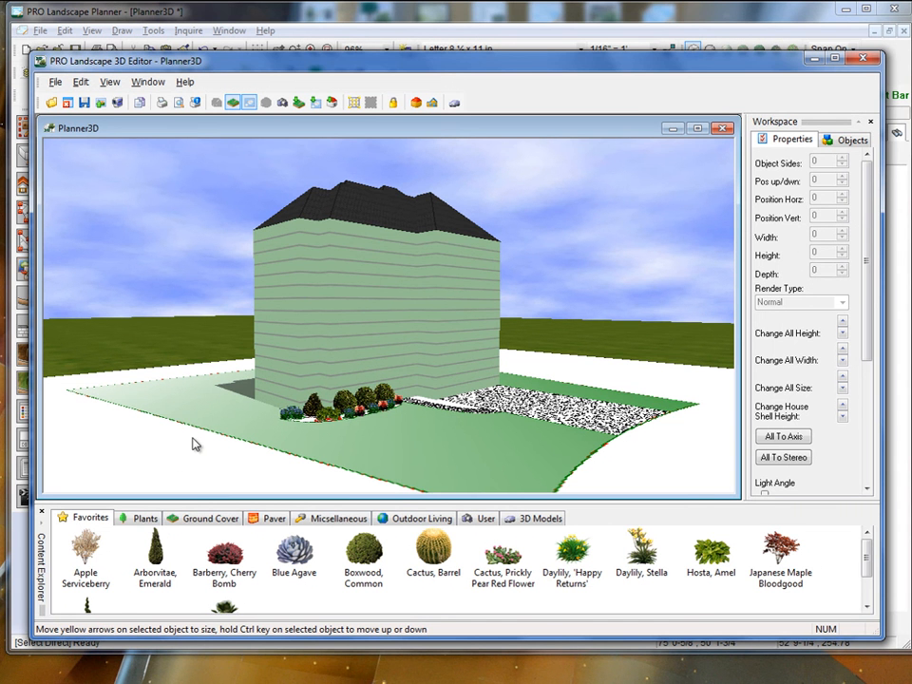